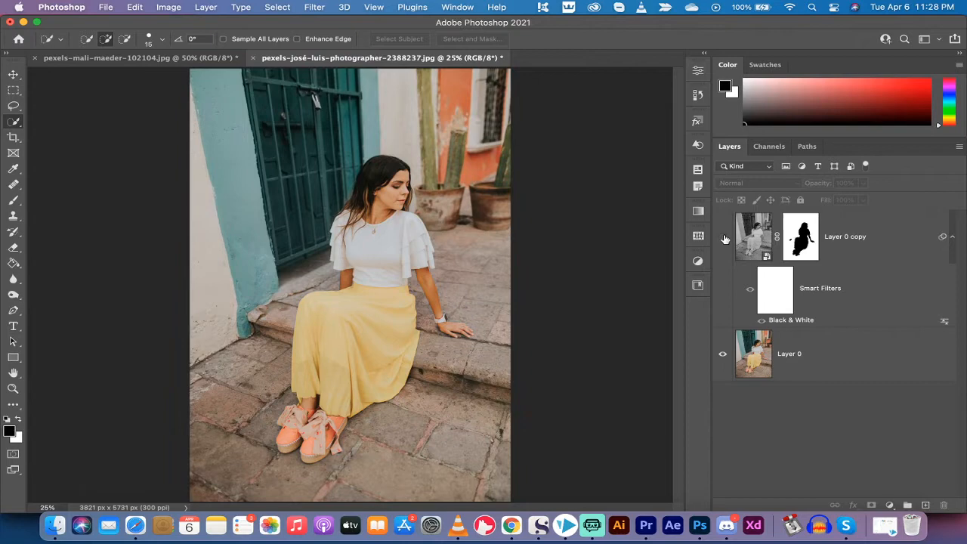
{"action": "mouse_move", "coordinate": [773, 368]}
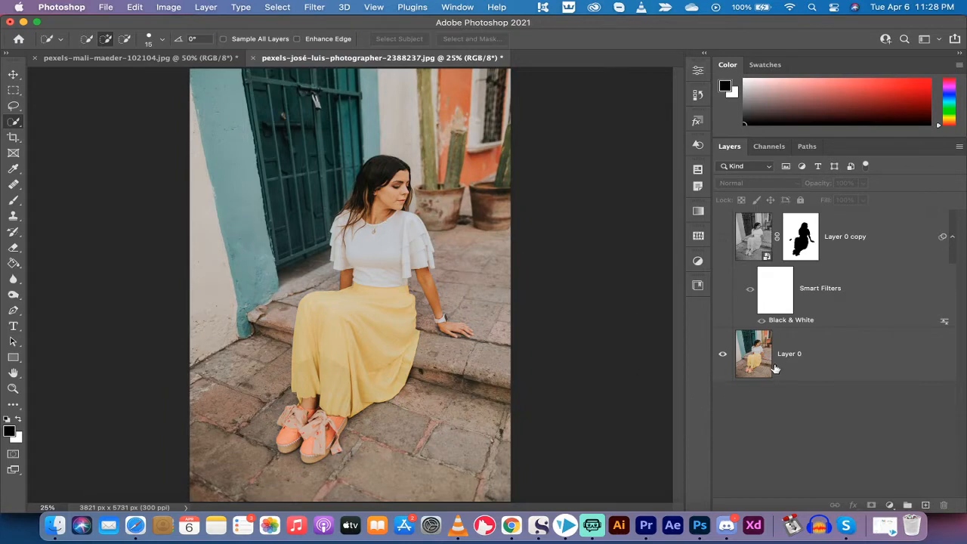
{"action": "mouse_move", "coordinate": [713, 251]}
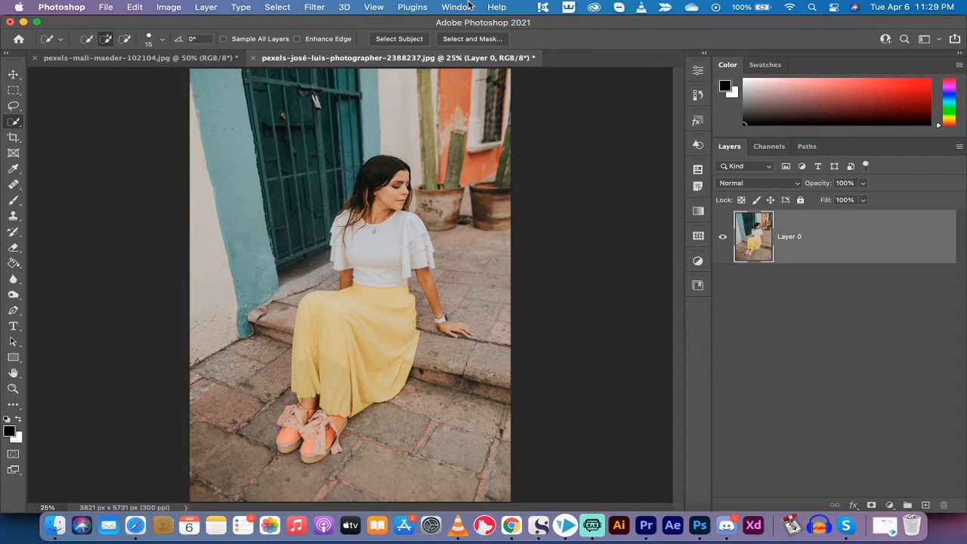
- Show the Properties panel for the photo layer via the Window menu
{"action": "left_click", "coordinate": [456, 6]}
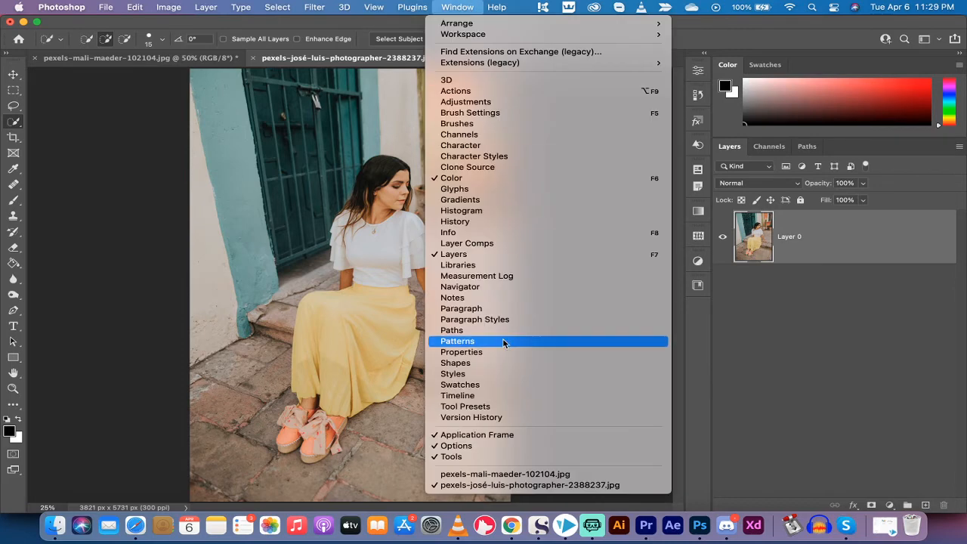
{"action": "left_click", "coordinate": [462, 351]}
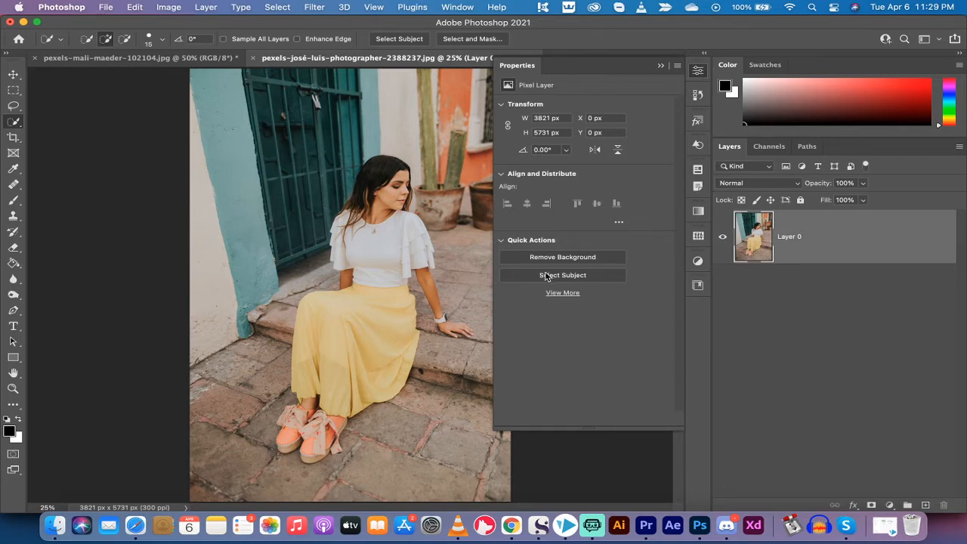
{"action": "mouse_move", "coordinate": [562, 293]}
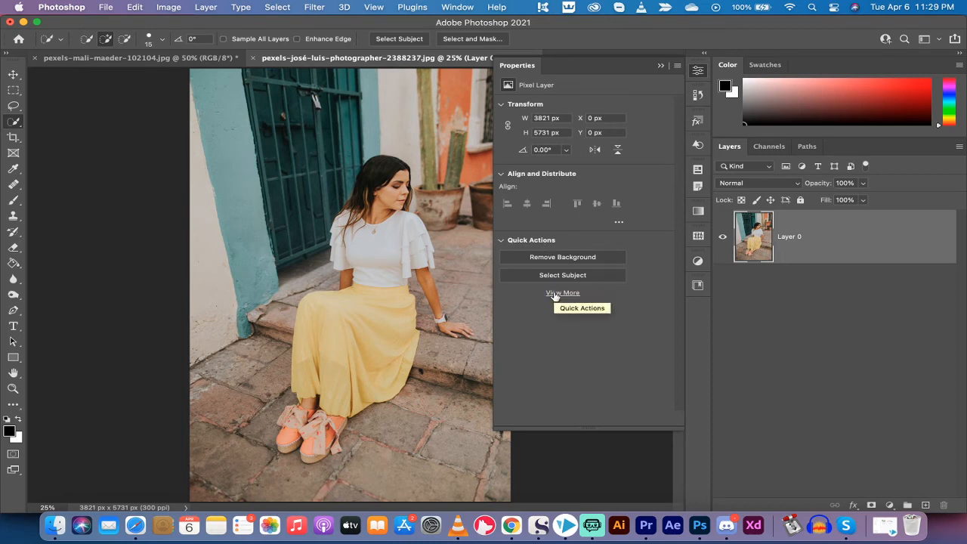
- Apply the Make B/W background quick action, creating a grey-background smart-object copy, and dismiss the Discover window
{"action": "left_click", "coordinate": [562, 293]}
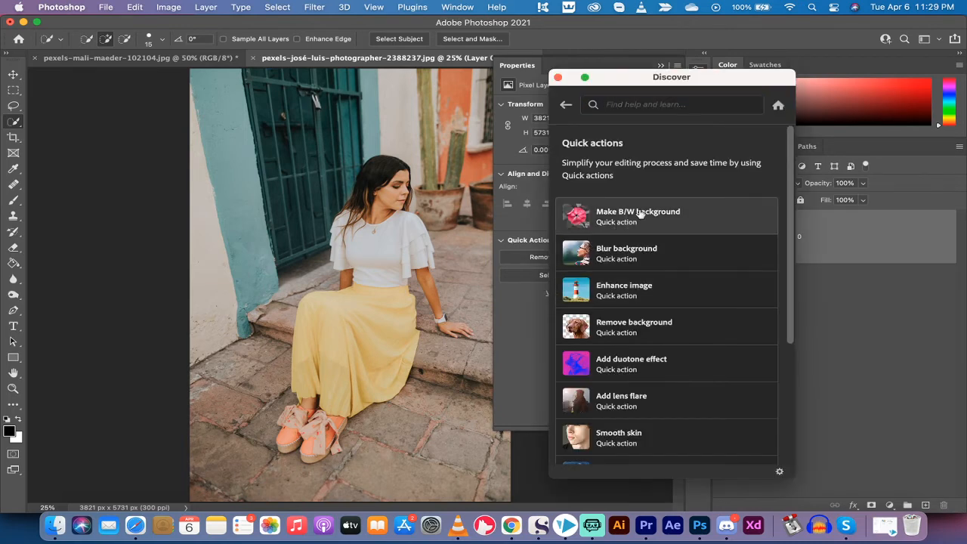
{"action": "left_click", "coordinate": [638, 215]}
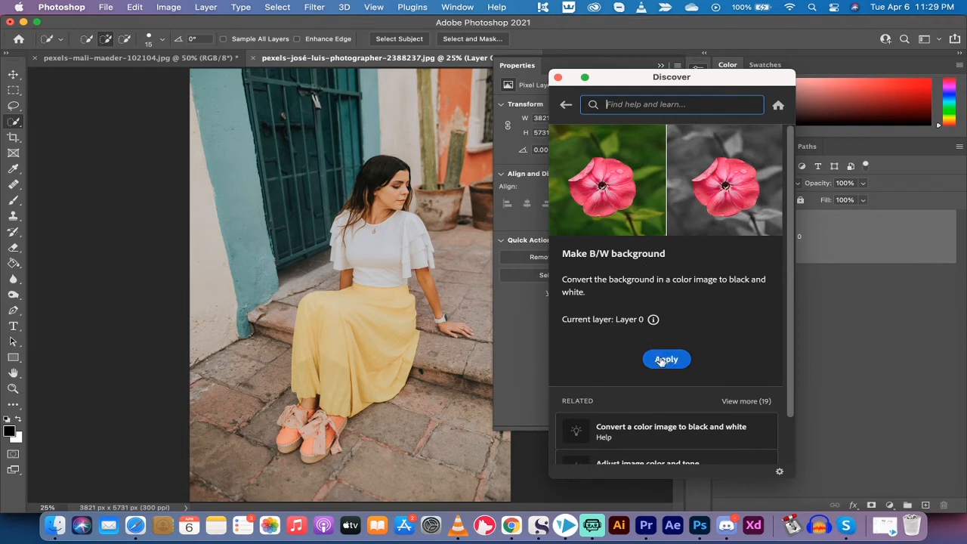
{"action": "left_click", "coordinate": [666, 359]}
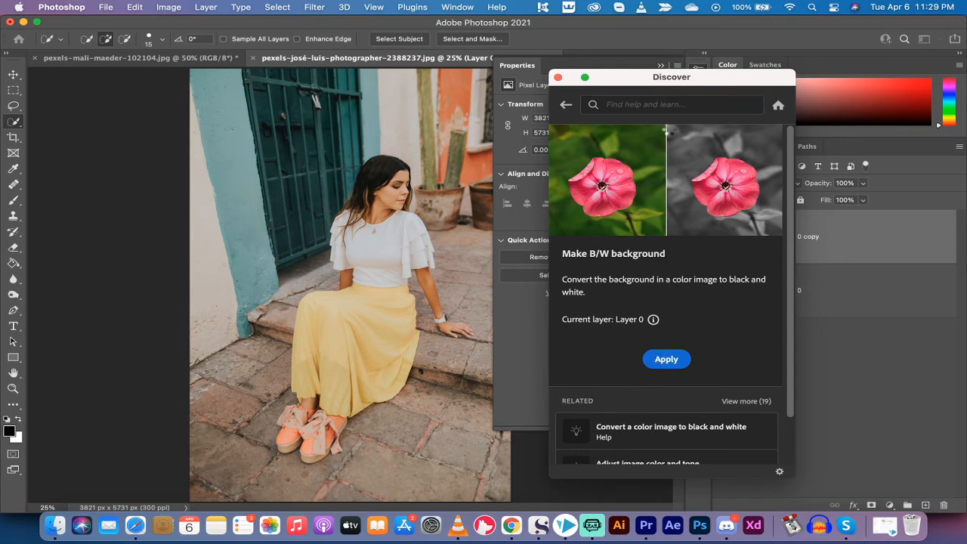
{"action": "left_click", "coordinate": [664, 360]}
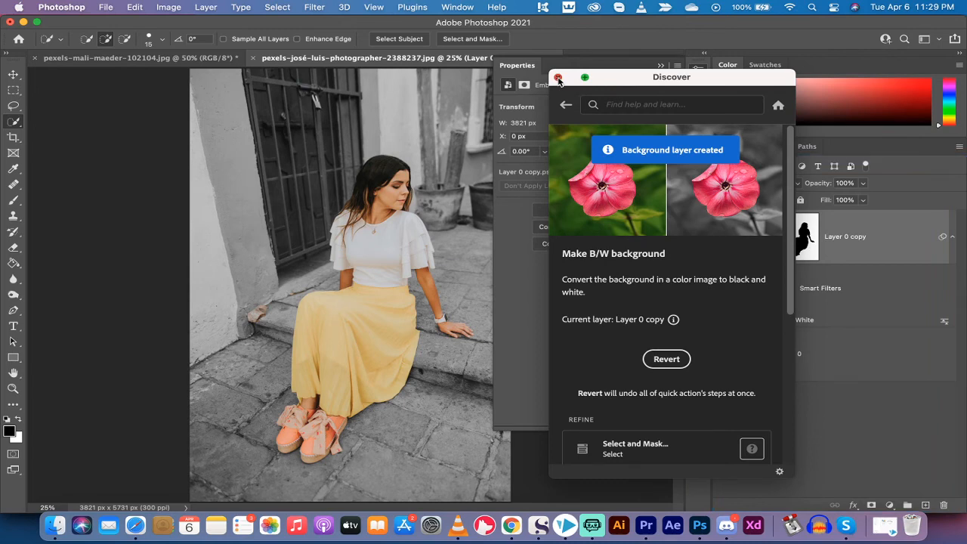
{"action": "left_click", "coordinate": [559, 79]}
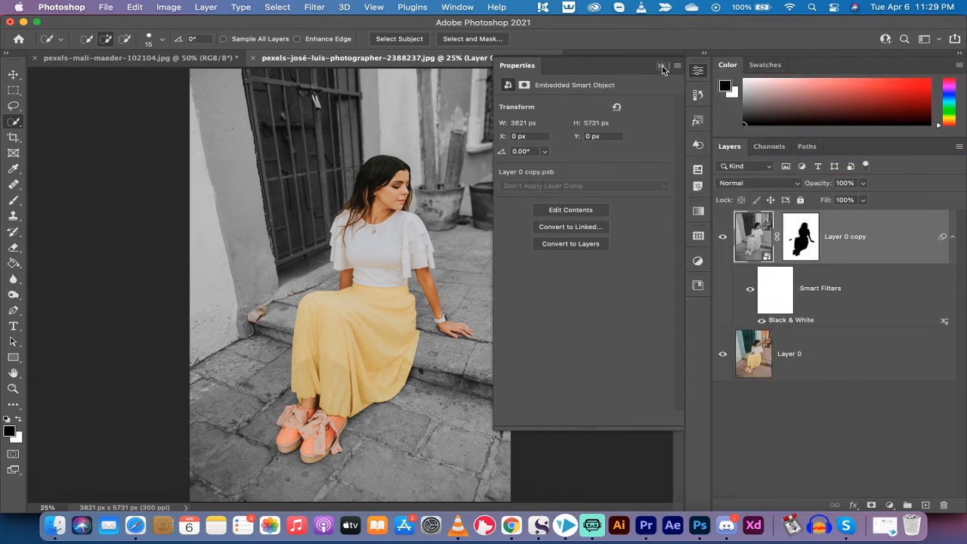
- Close the Properties panel, leaving the colour woman over the grey background
{"action": "left_click", "coordinate": [660, 66]}
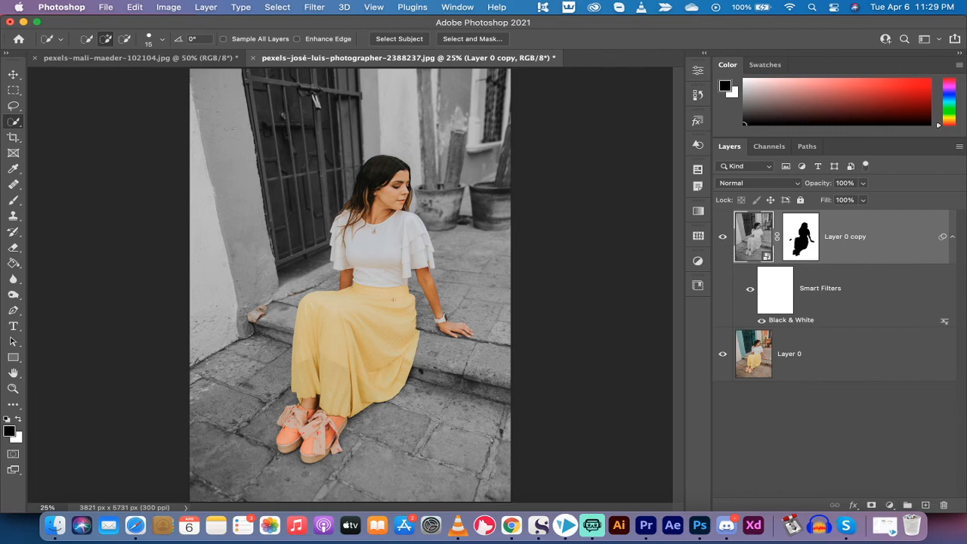
{"action": "mouse_move", "coordinate": [818, 526]}
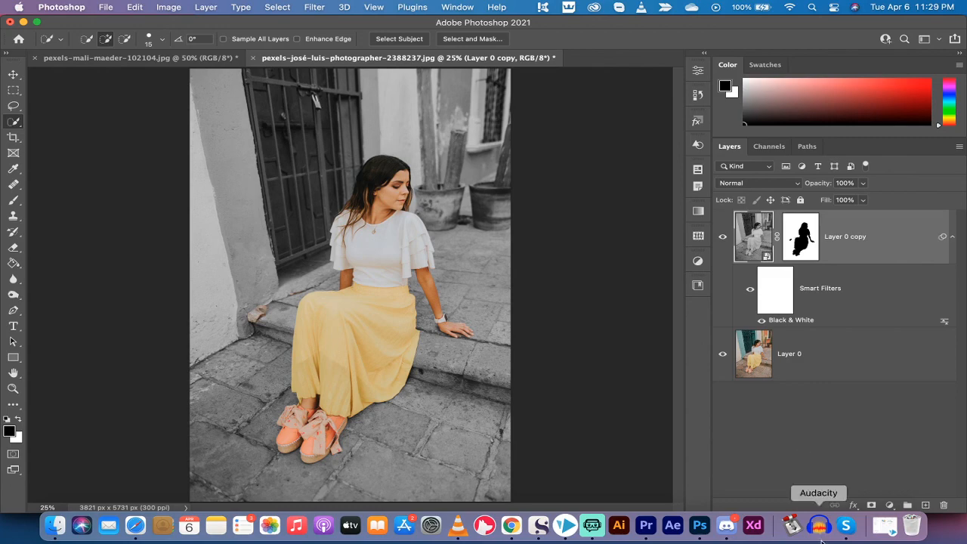
{"action": "mouse_move", "coordinate": [592, 525]}
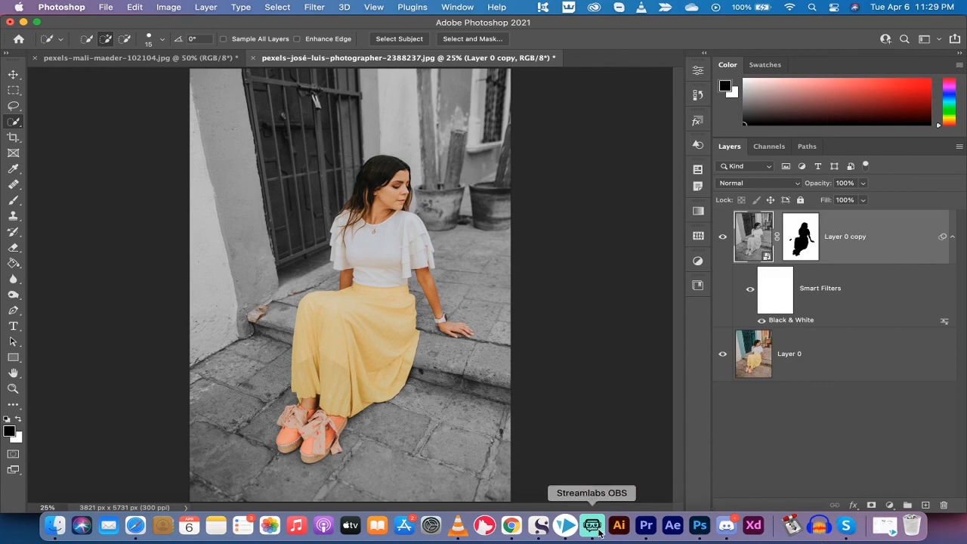